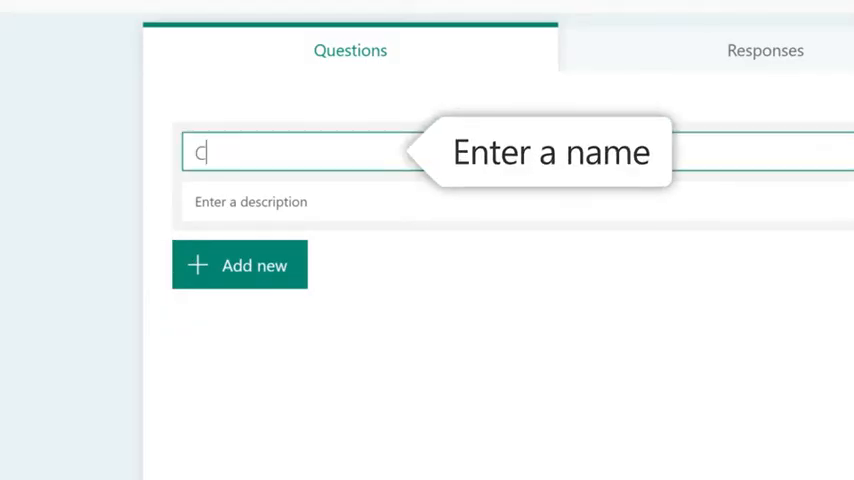
Enter 'Company party' as the form title and 'Where? When?' as its description.
text(Company party)
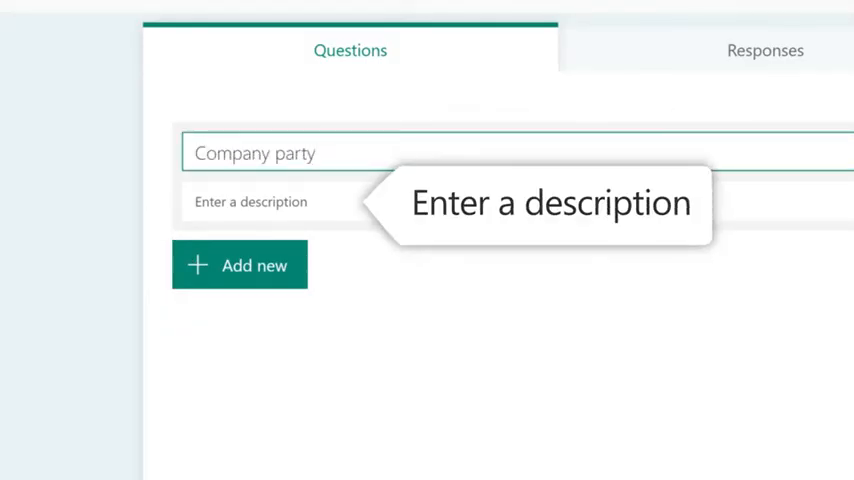
text(Where? When?)
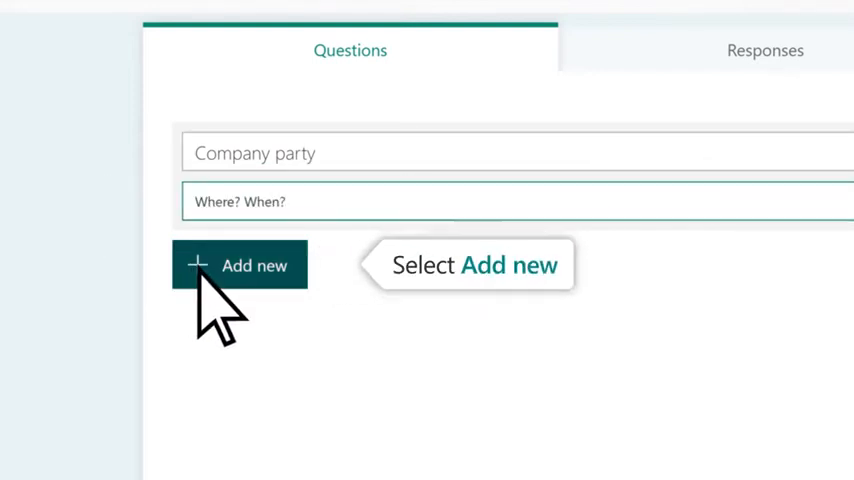
Add a Choice question 'Where would you like us to rent space?' with Aquarium, Ballpark, Top of the Tower, Theater.
click(254, 265)
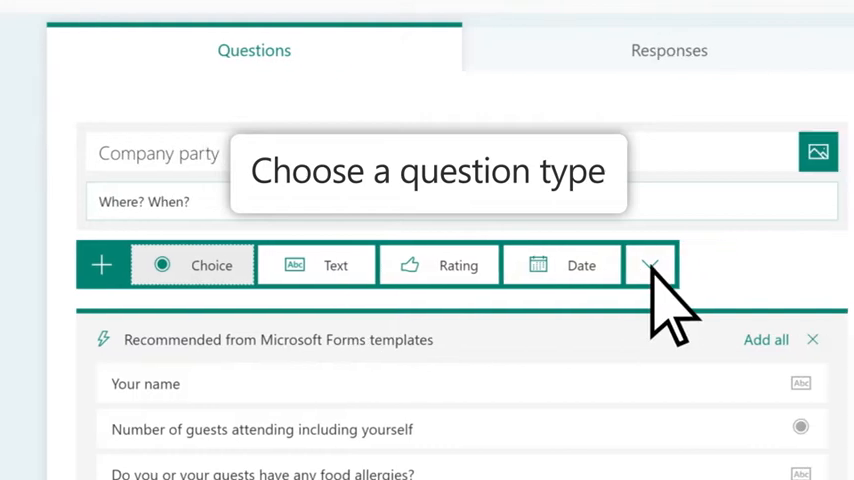
click(652, 264)
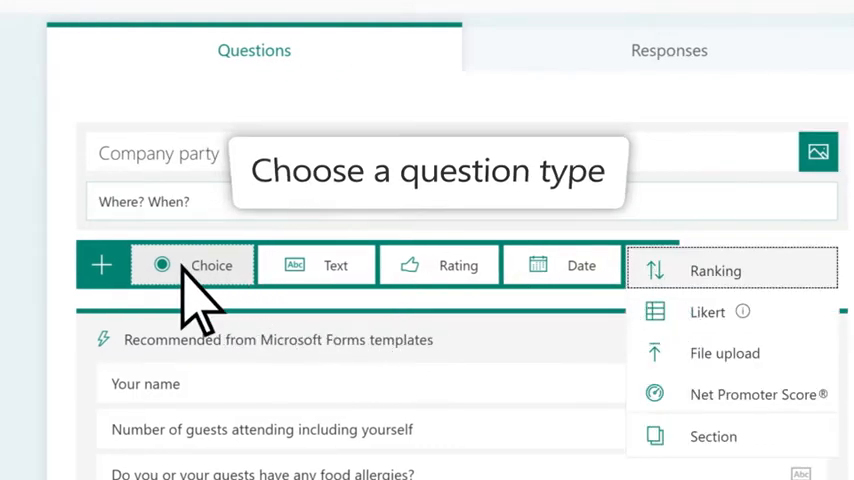
click(211, 265)
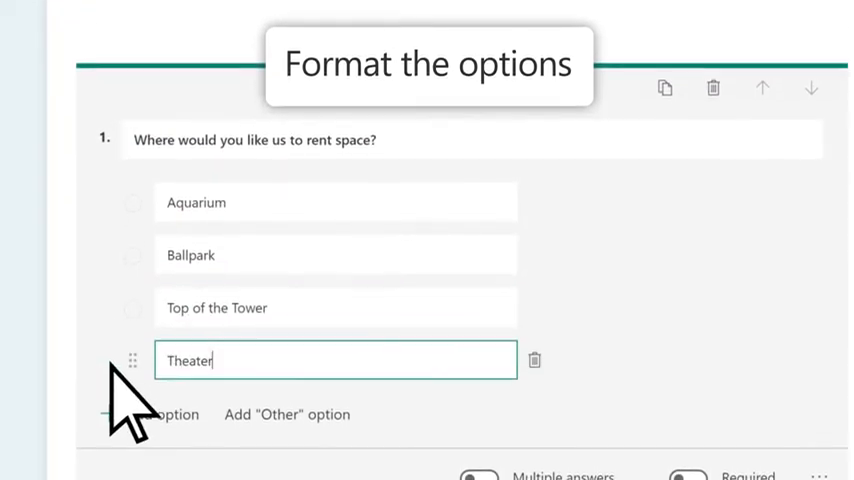
Add 'Best time' with Friday night, Saturday afternoon, Saturday evening, then a cuisine text question.
click(287, 414)
text(Saturday afternoon)
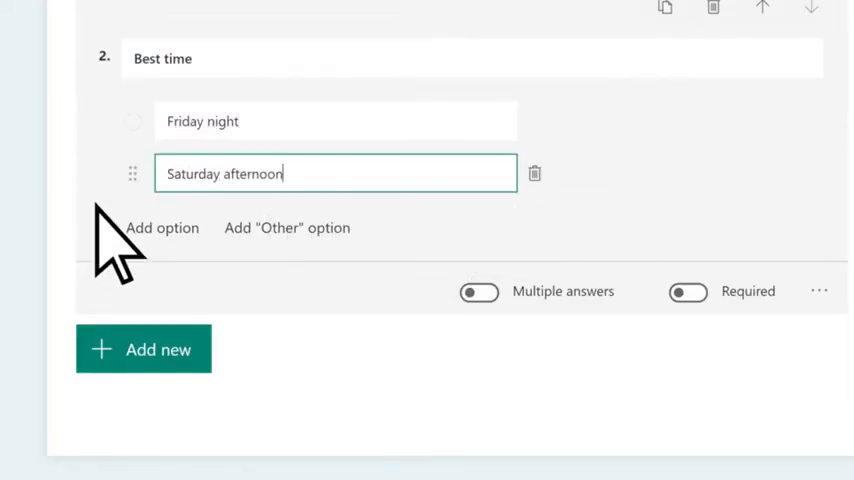
click(162, 227)
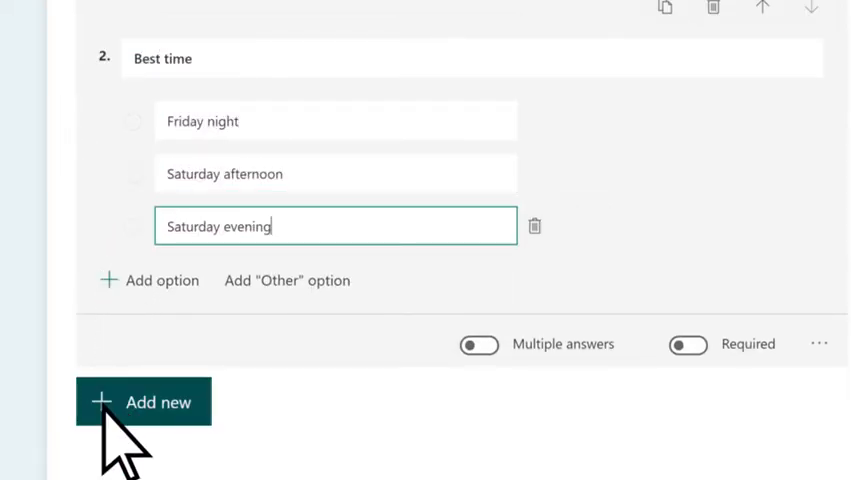
click(143, 401)
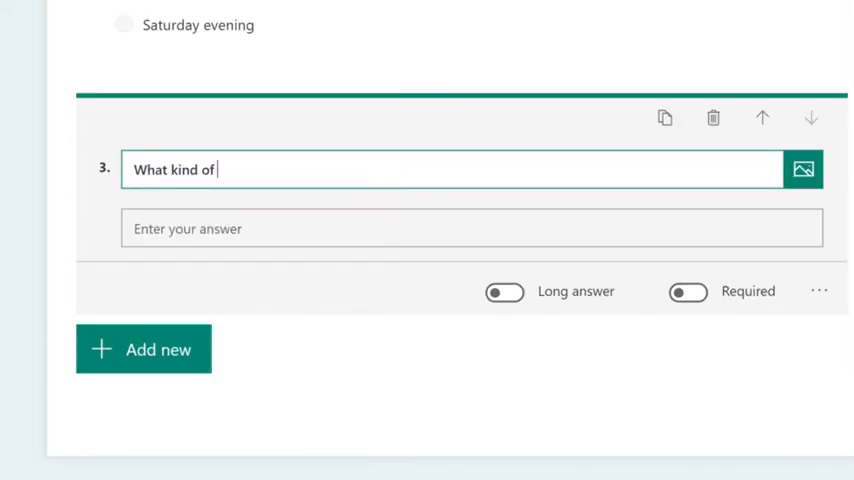
text(cuisine should we choose?)
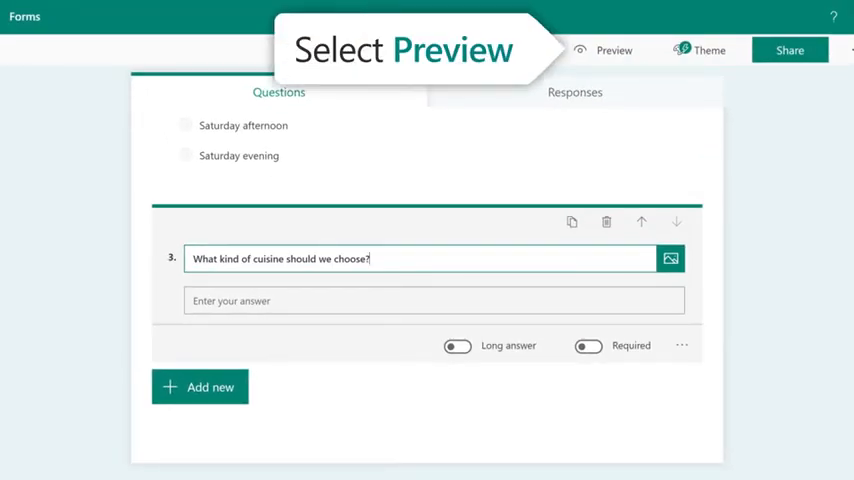
click(614, 50)
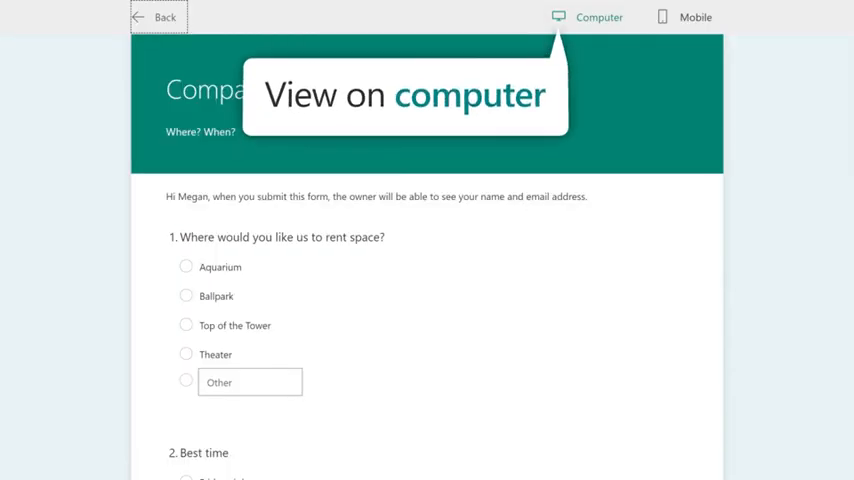
click(684, 17)
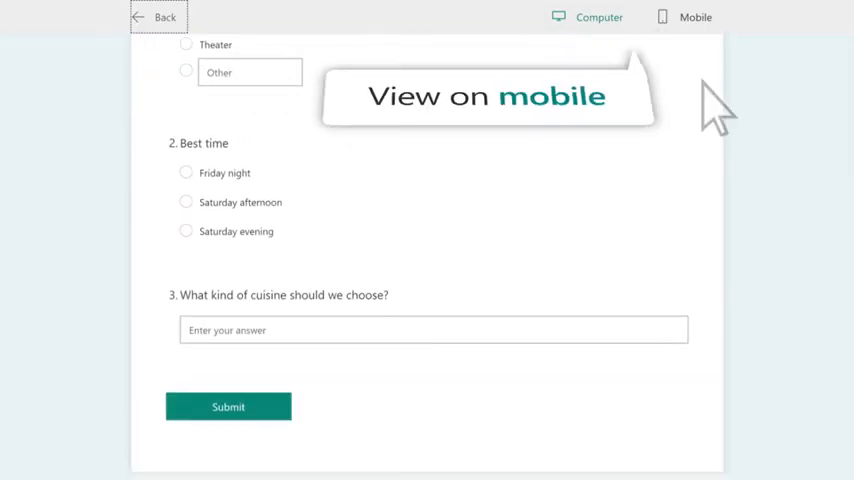
click(690, 17)
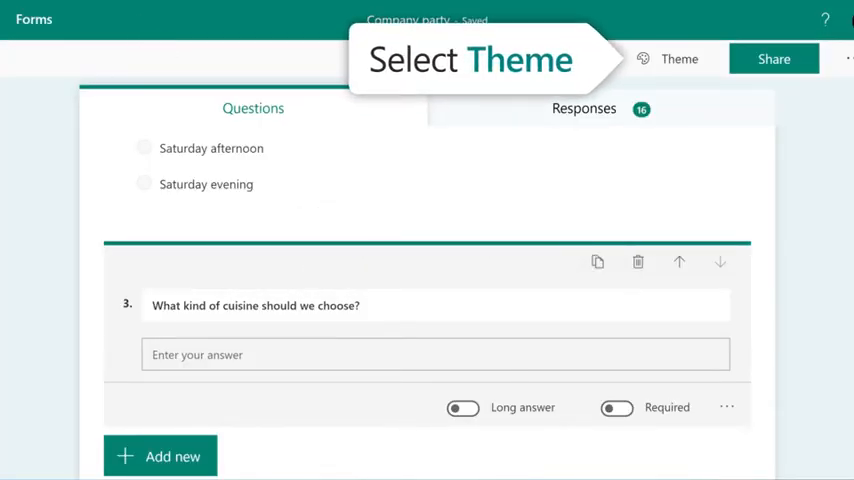
Apply the dark glowing light-trails theme and preview the Company party form.
click(678, 58)
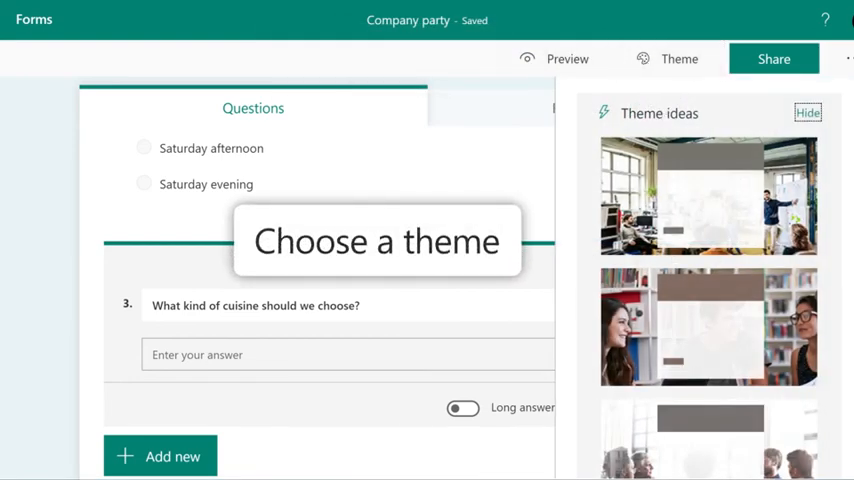
scroll(down, 3)
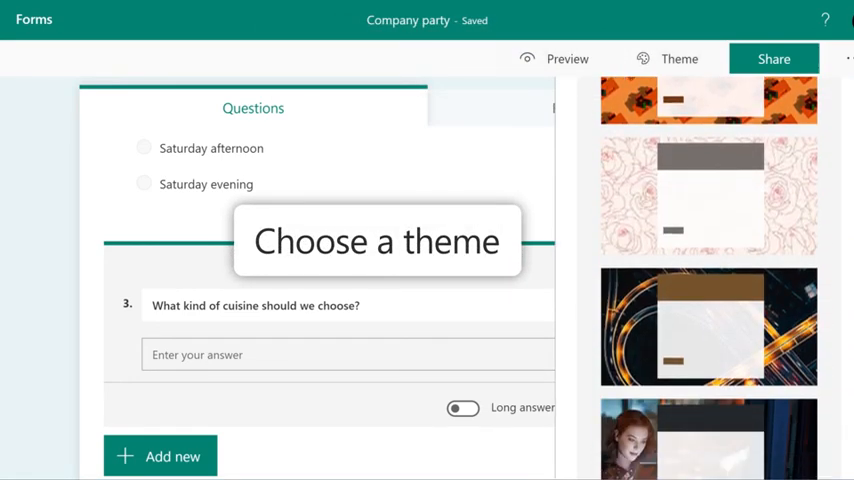
click(708, 318)
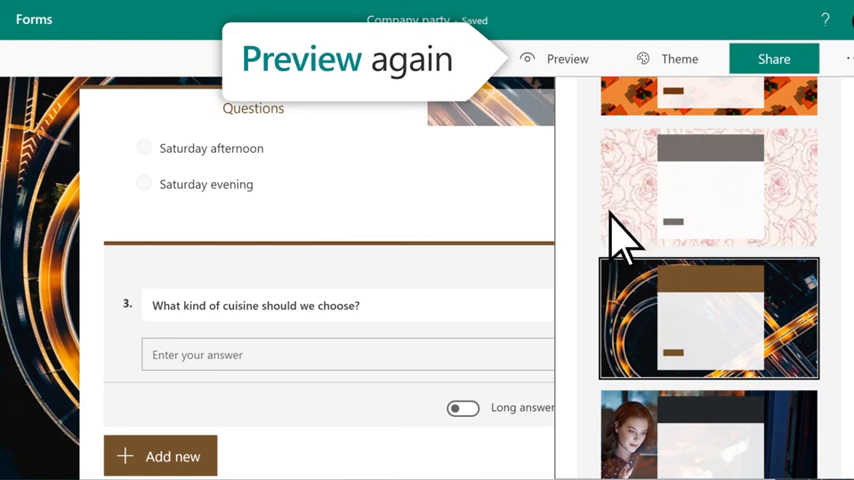
click(567, 58)
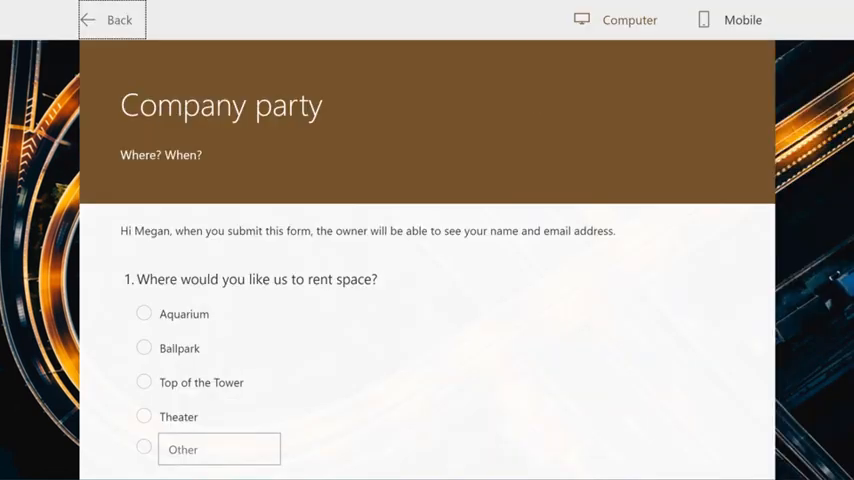